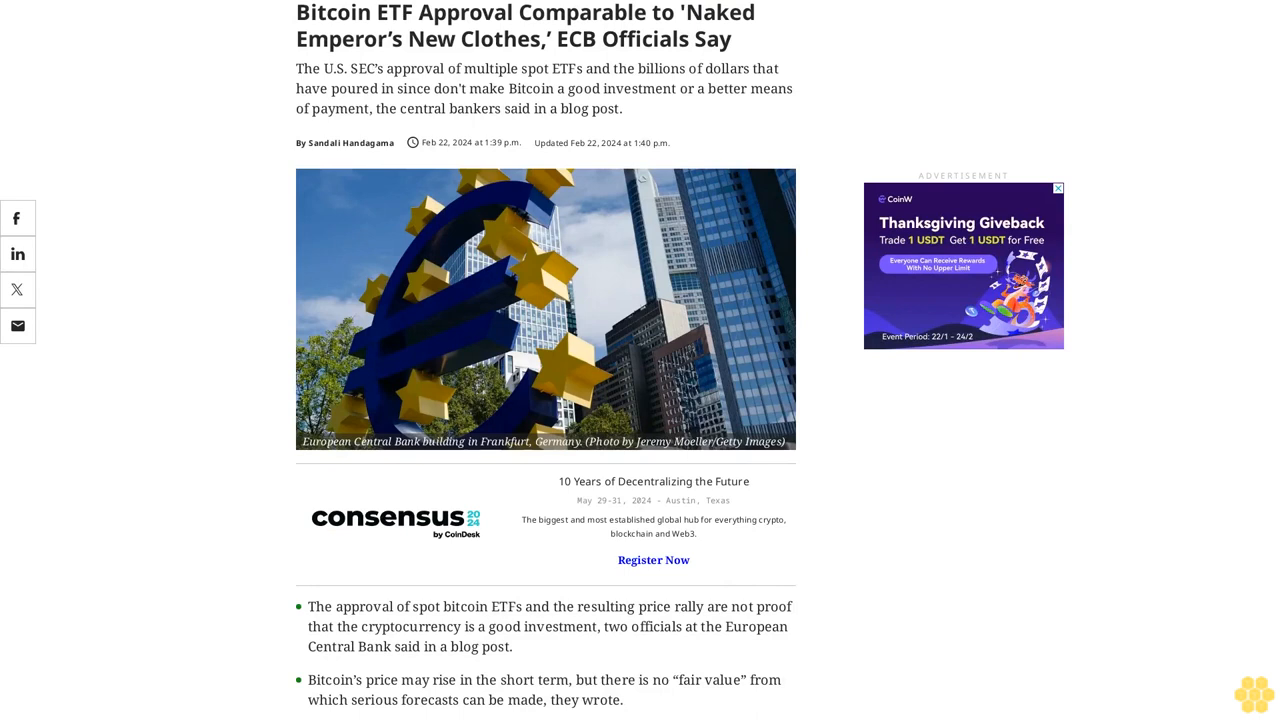
pyautogui.scroll(-3)
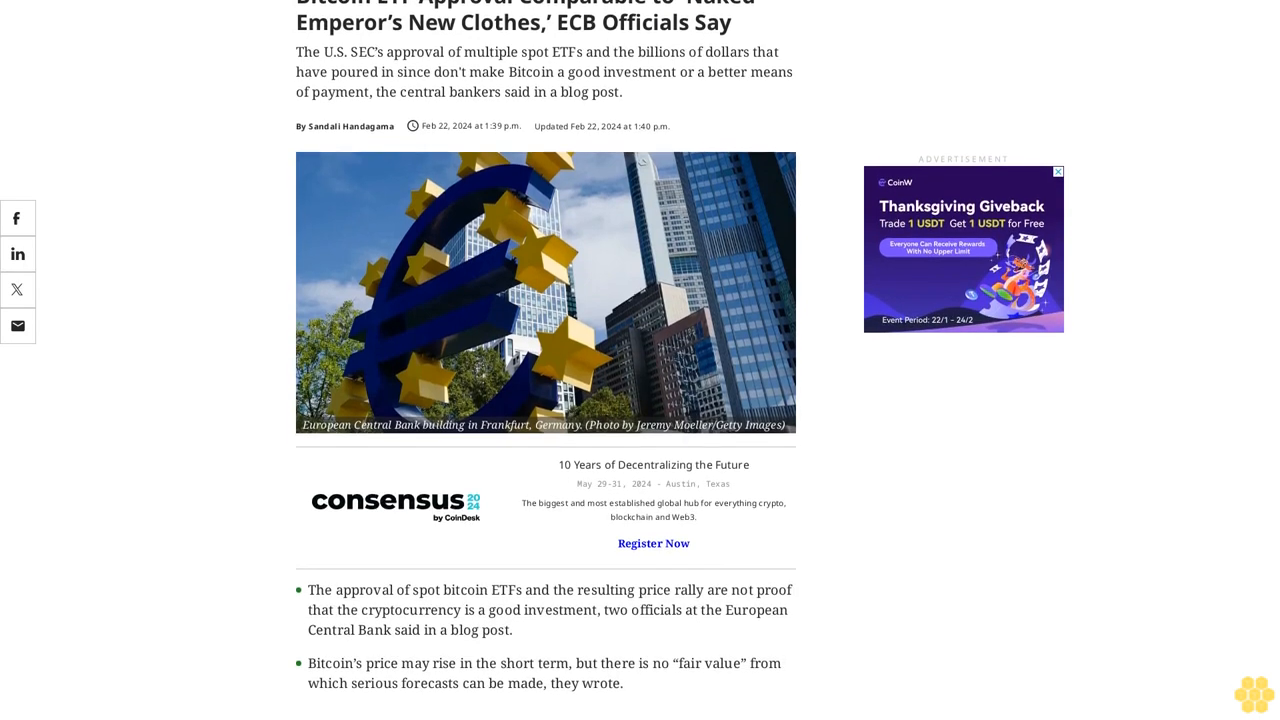
pyautogui.scroll(-3)
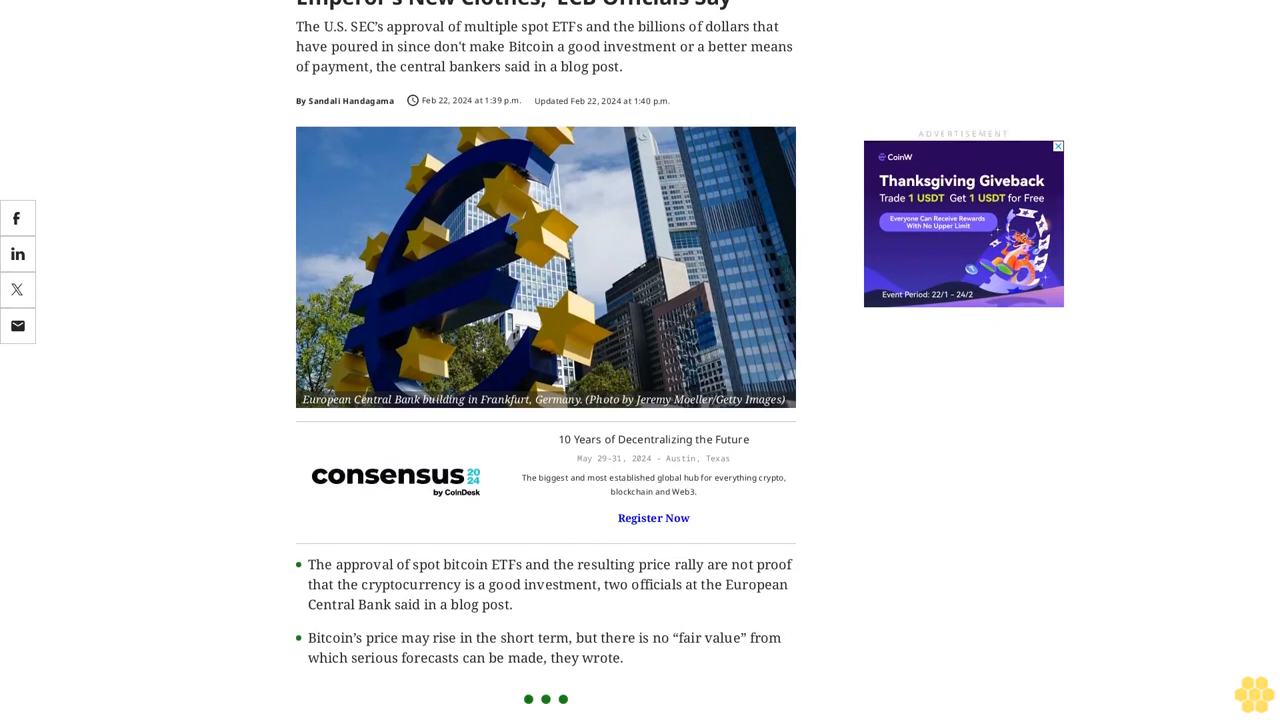
pyautogui.scroll(-3)
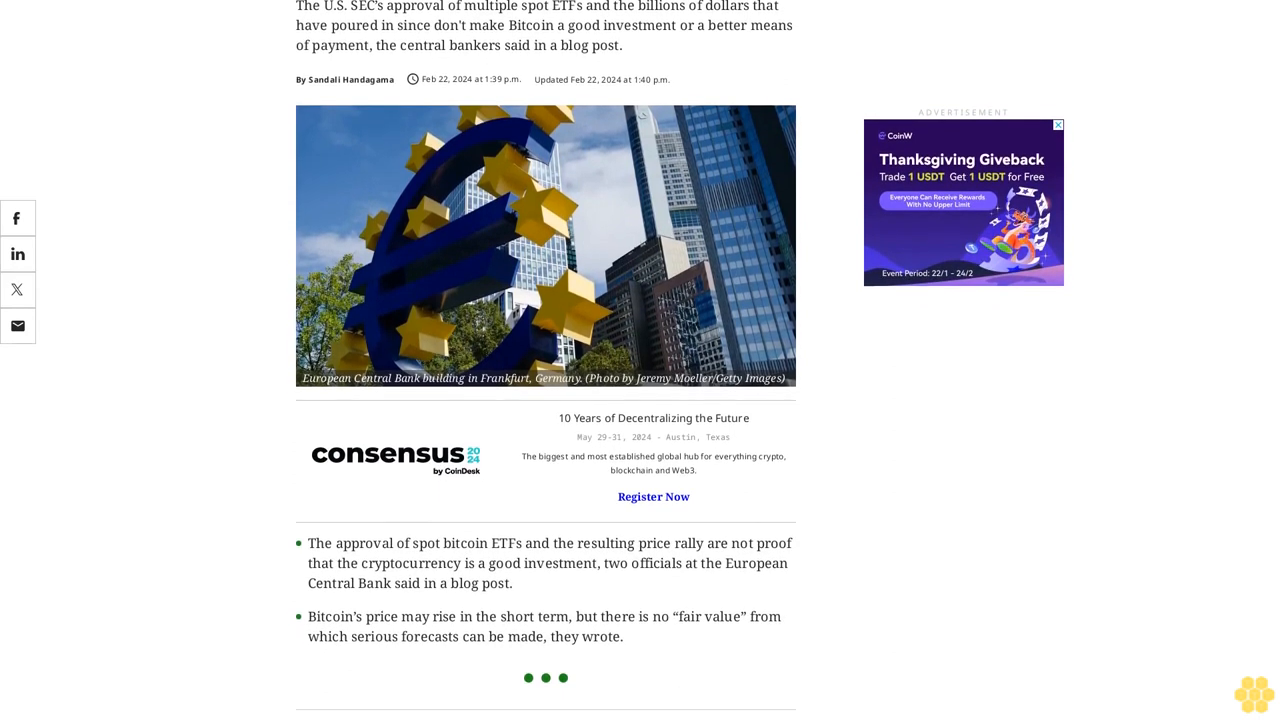
pyautogui.scroll(-3)
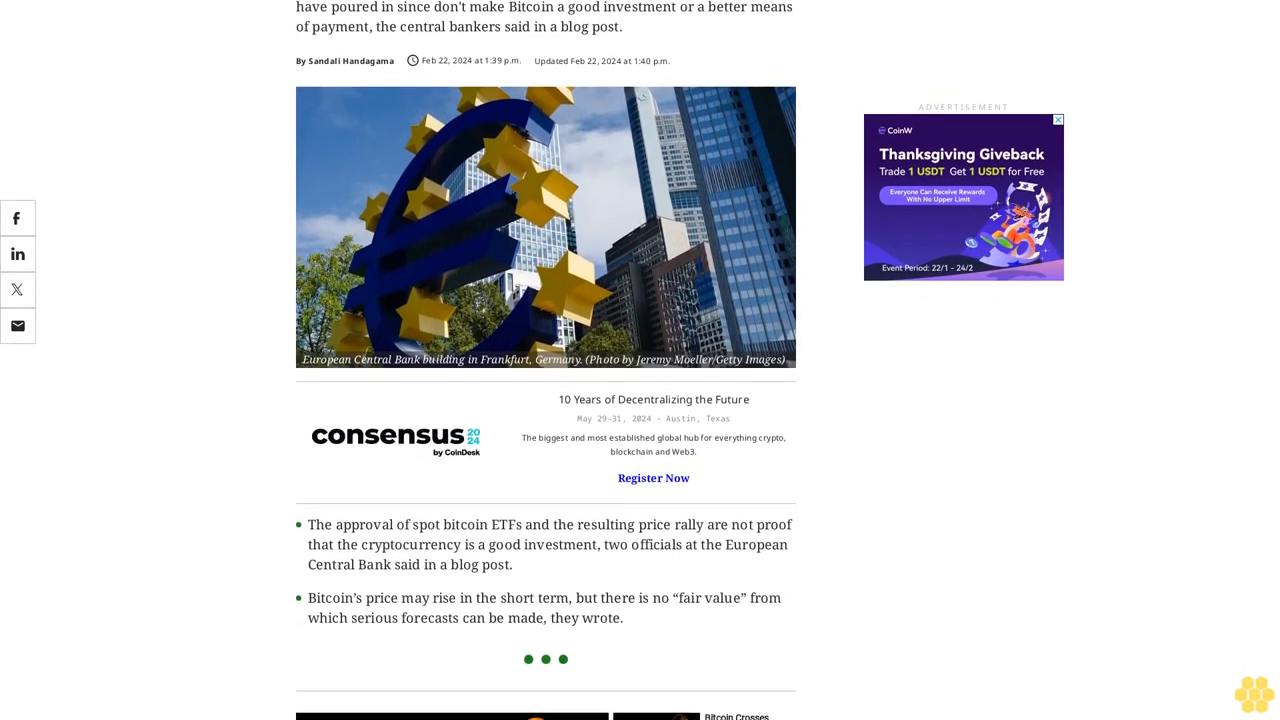
pyautogui.scroll(-3)
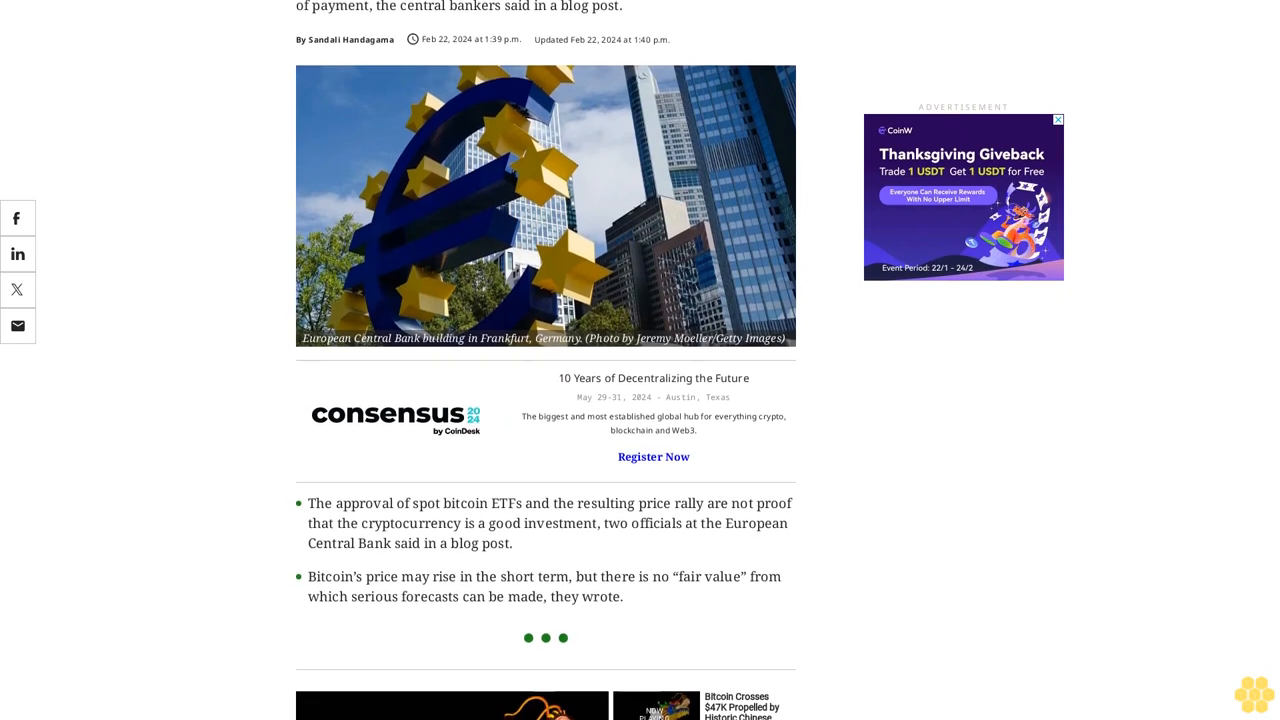
pyautogui.scroll(-3)
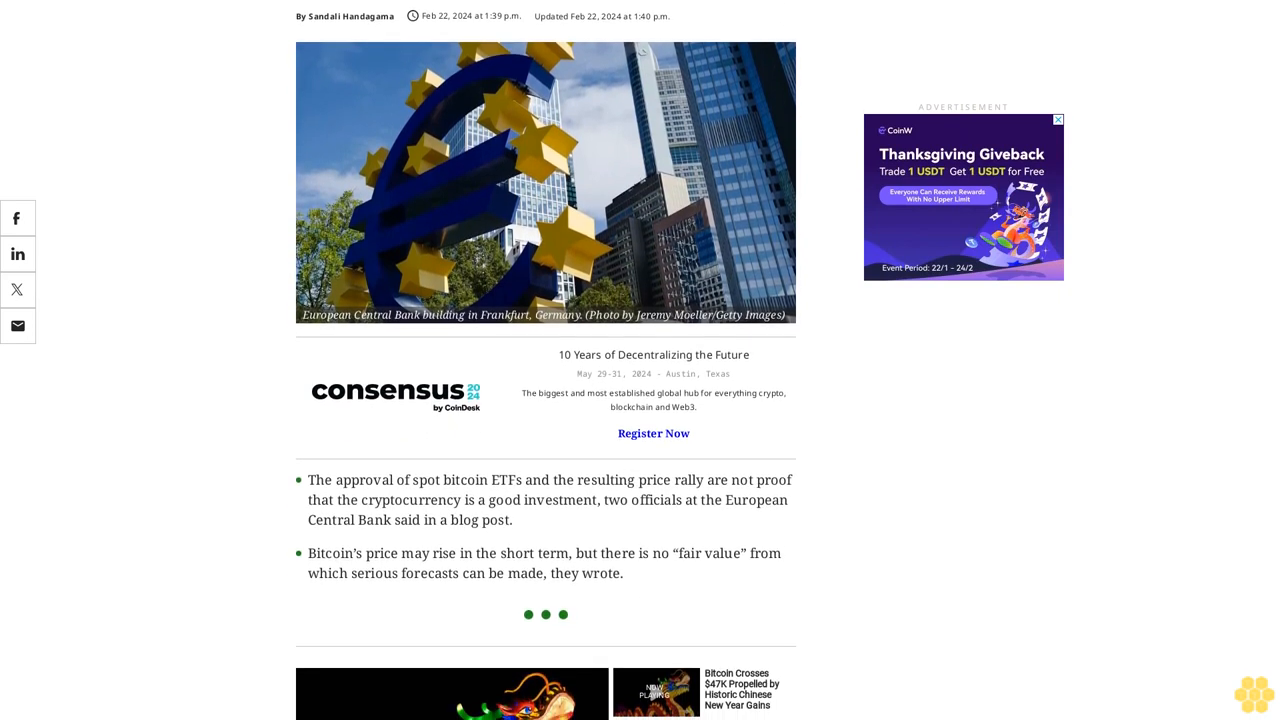
pyautogui.scroll(-3)
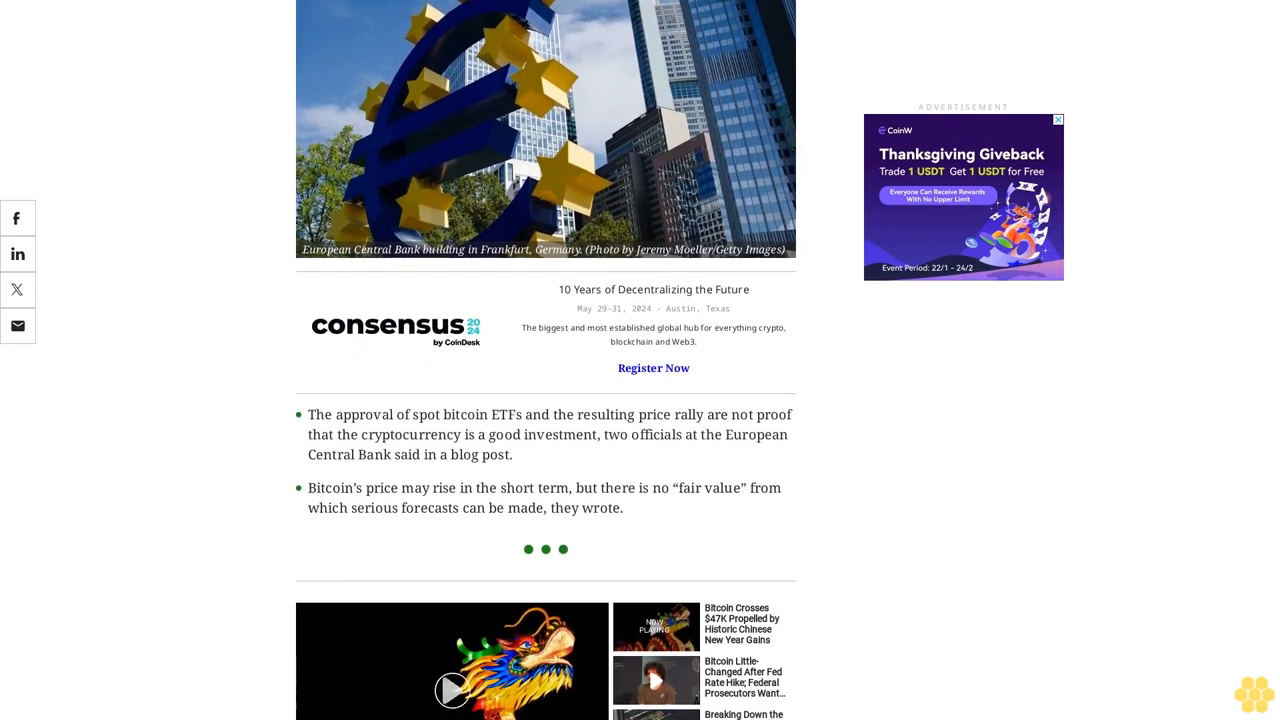
pyautogui.scroll(-3)
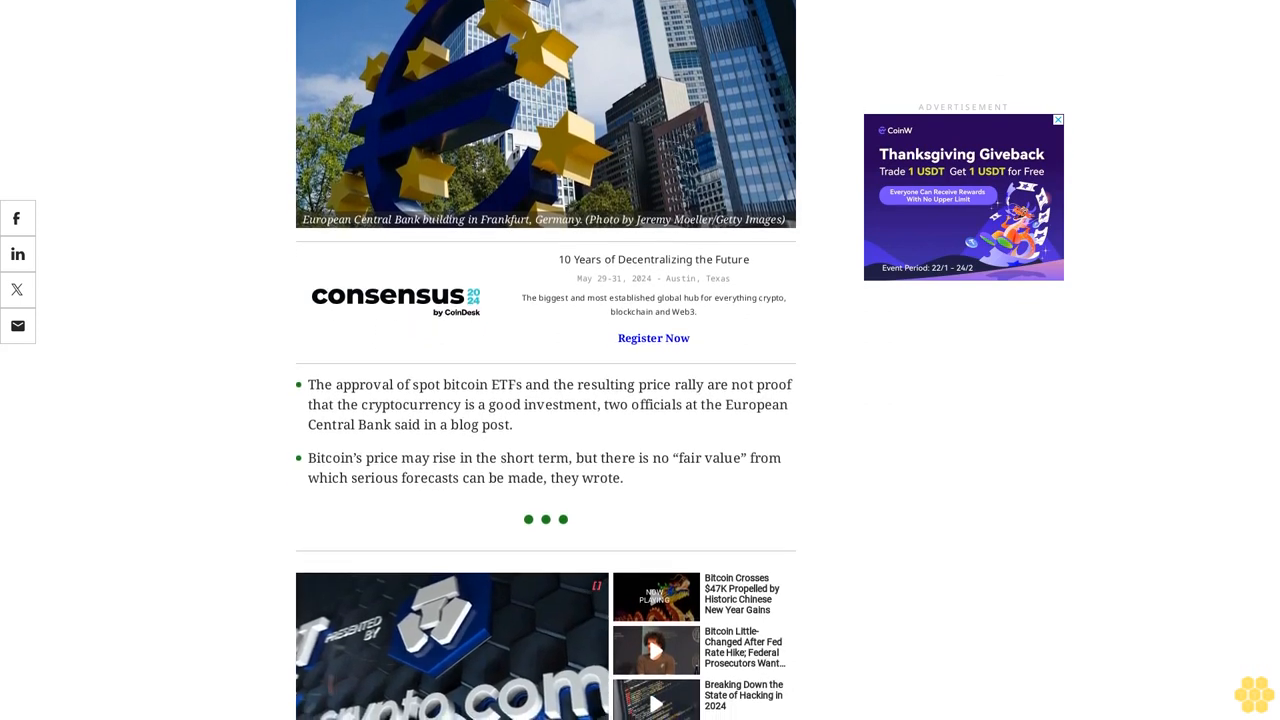
pyautogui.scroll(-3)
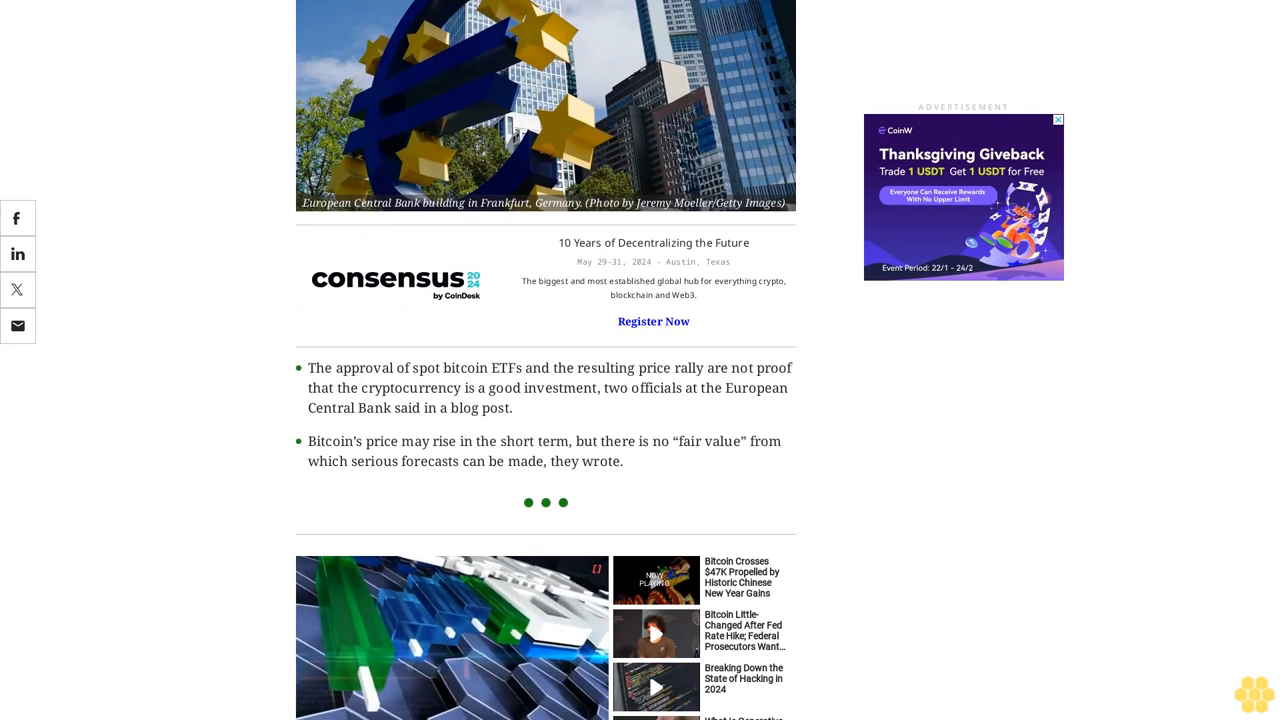
pyautogui.scroll(-3)
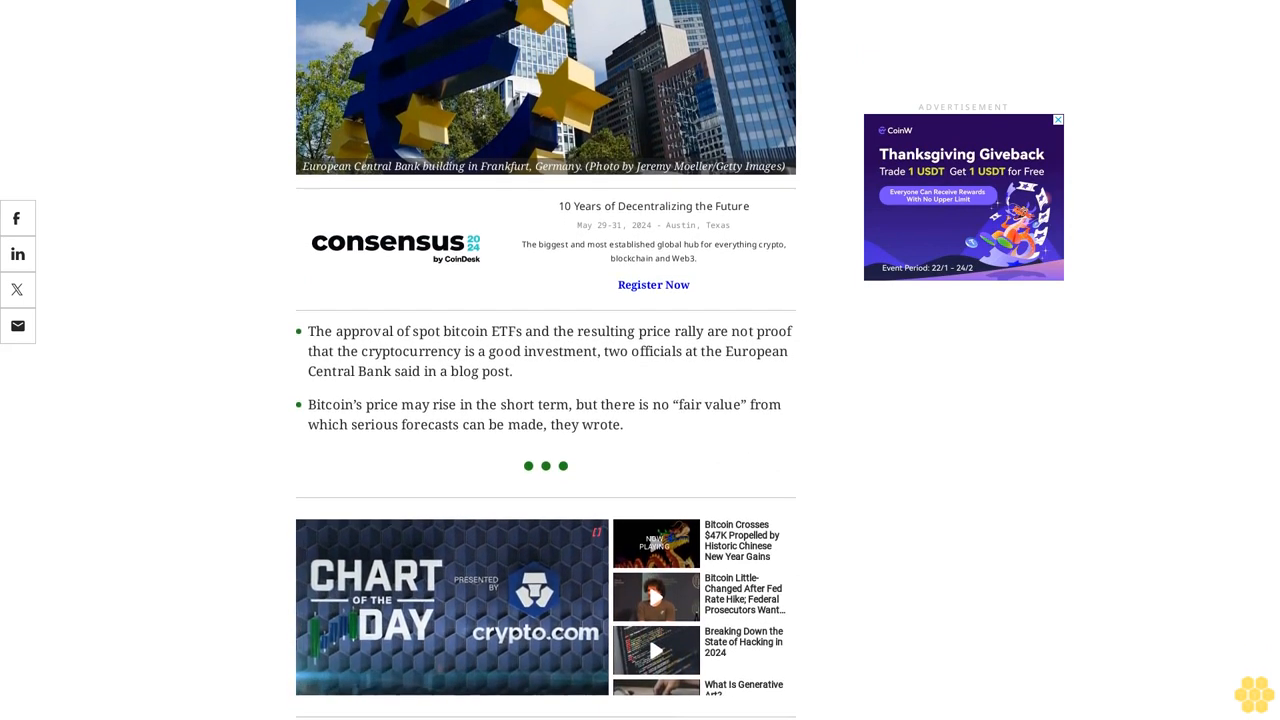
pyautogui.scroll(-3)
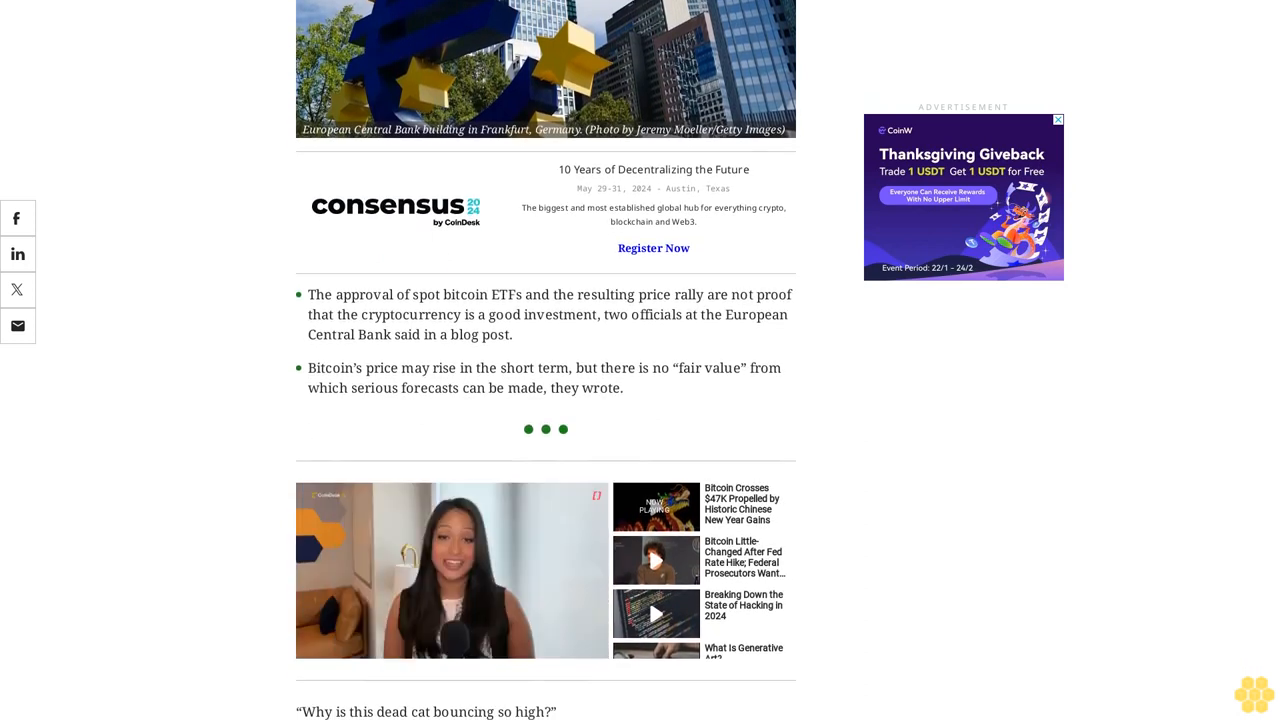
pyautogui.scroll(-3)
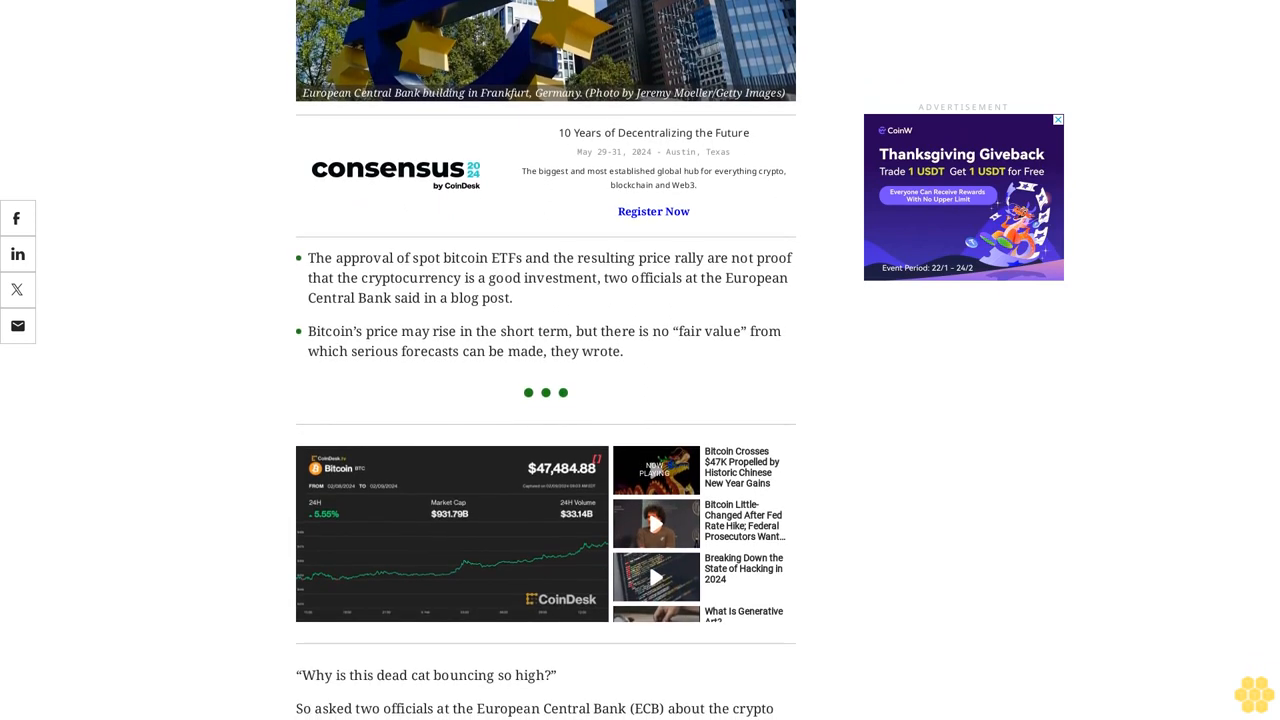
pyautogui.scroll(-3)
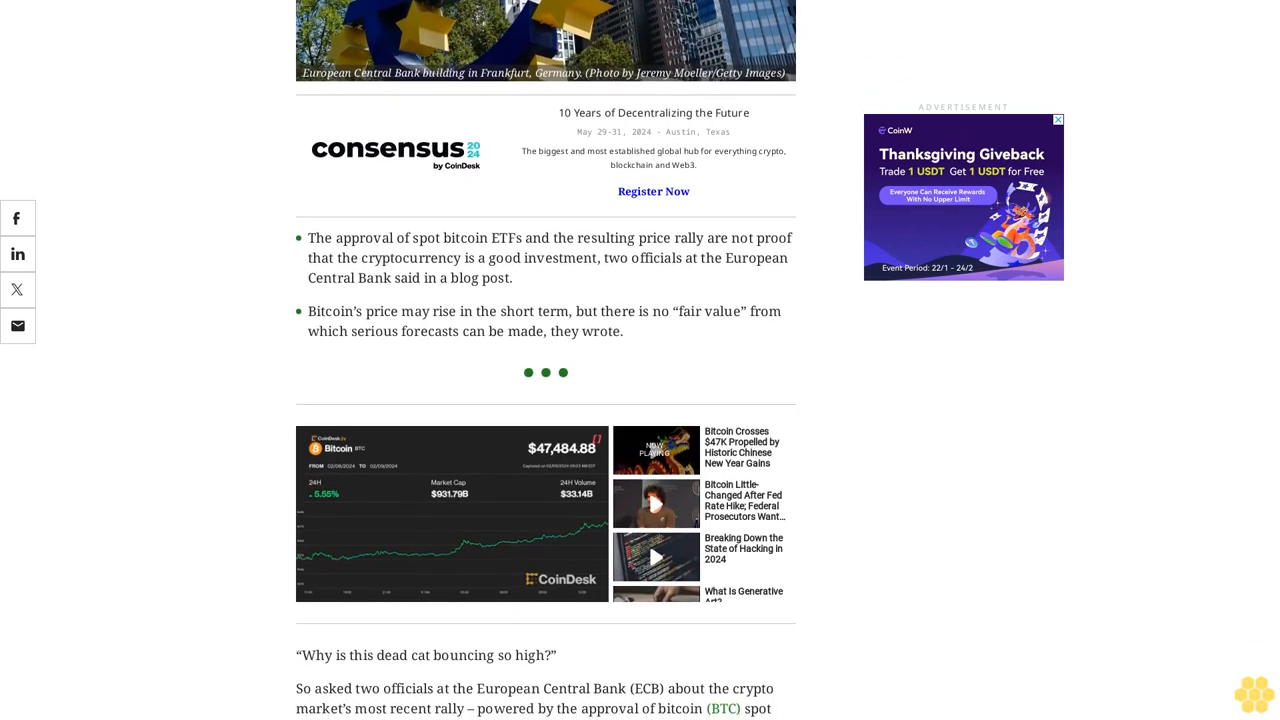
pyautogui.scroll(-3)
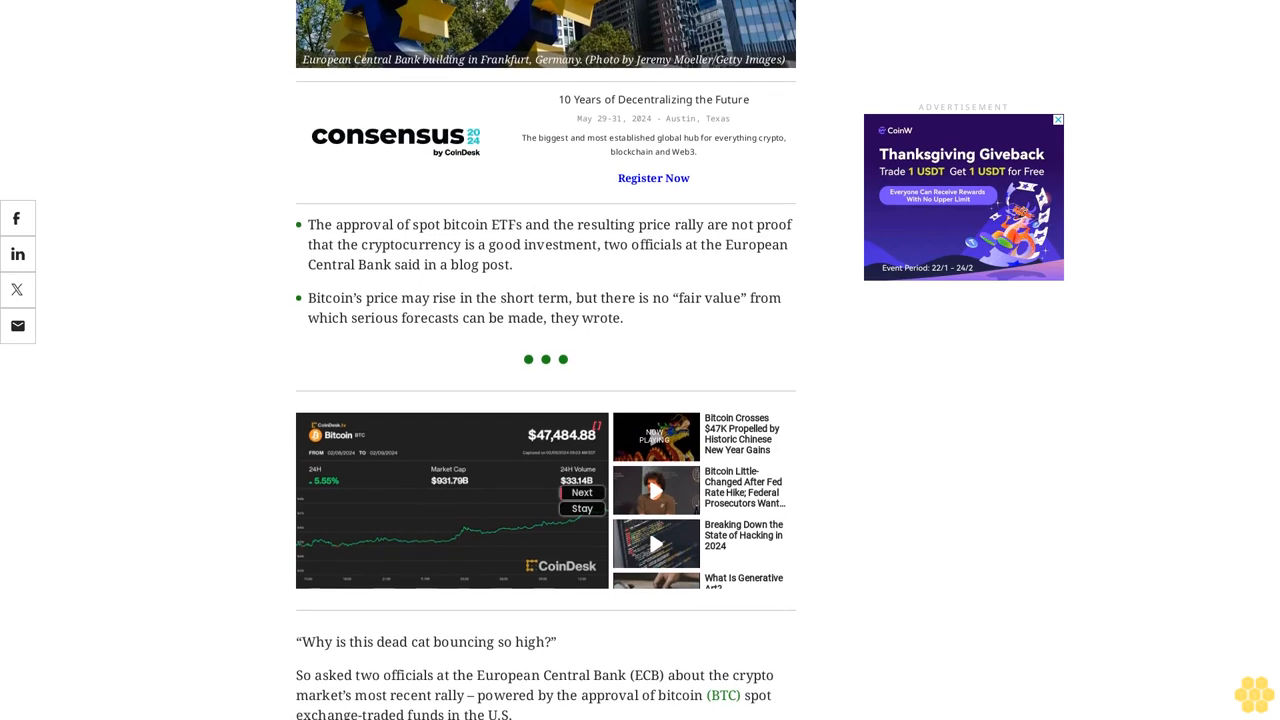
pyautogui.scroll(-3)
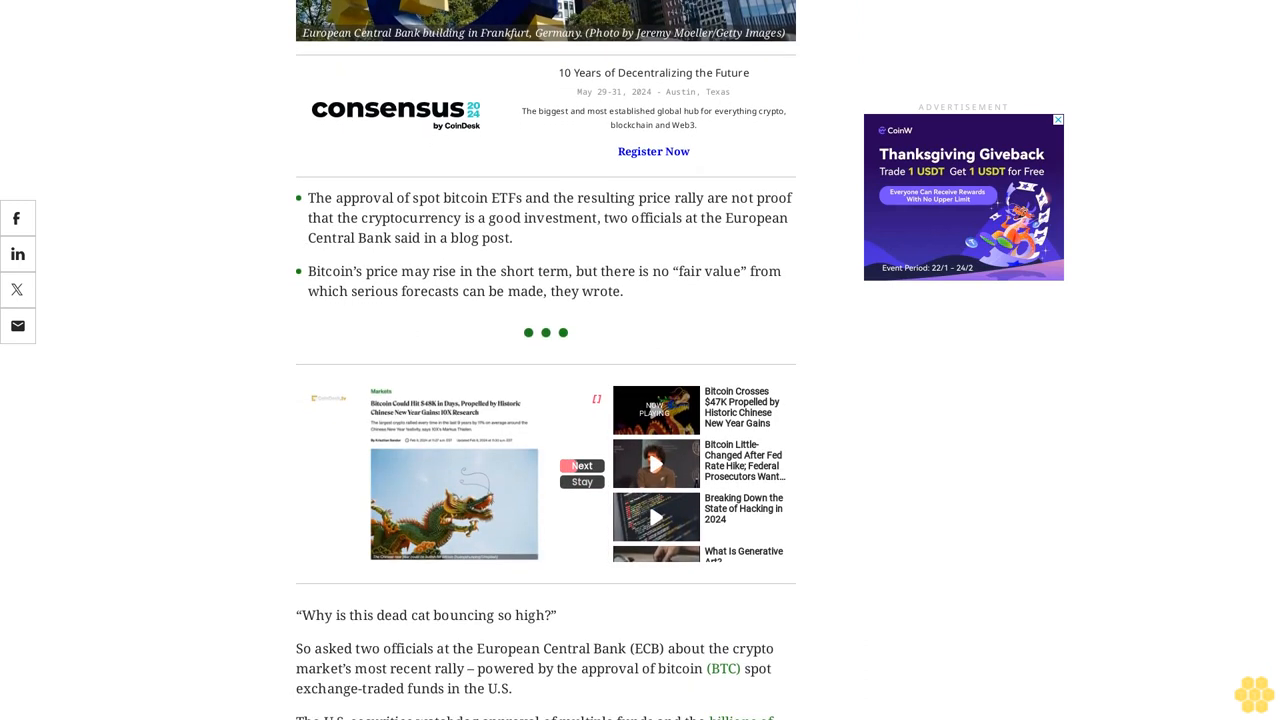
pyautogui.scroll(-3)
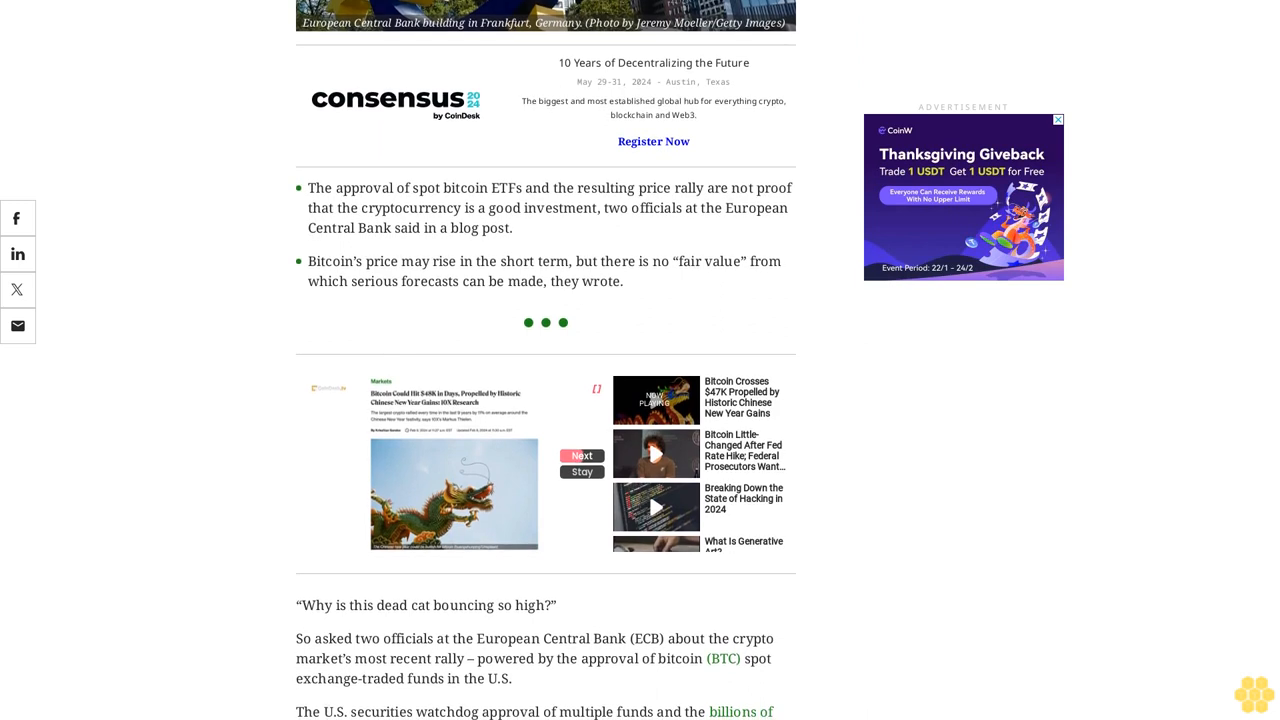
pyautogui.scroll(-3)
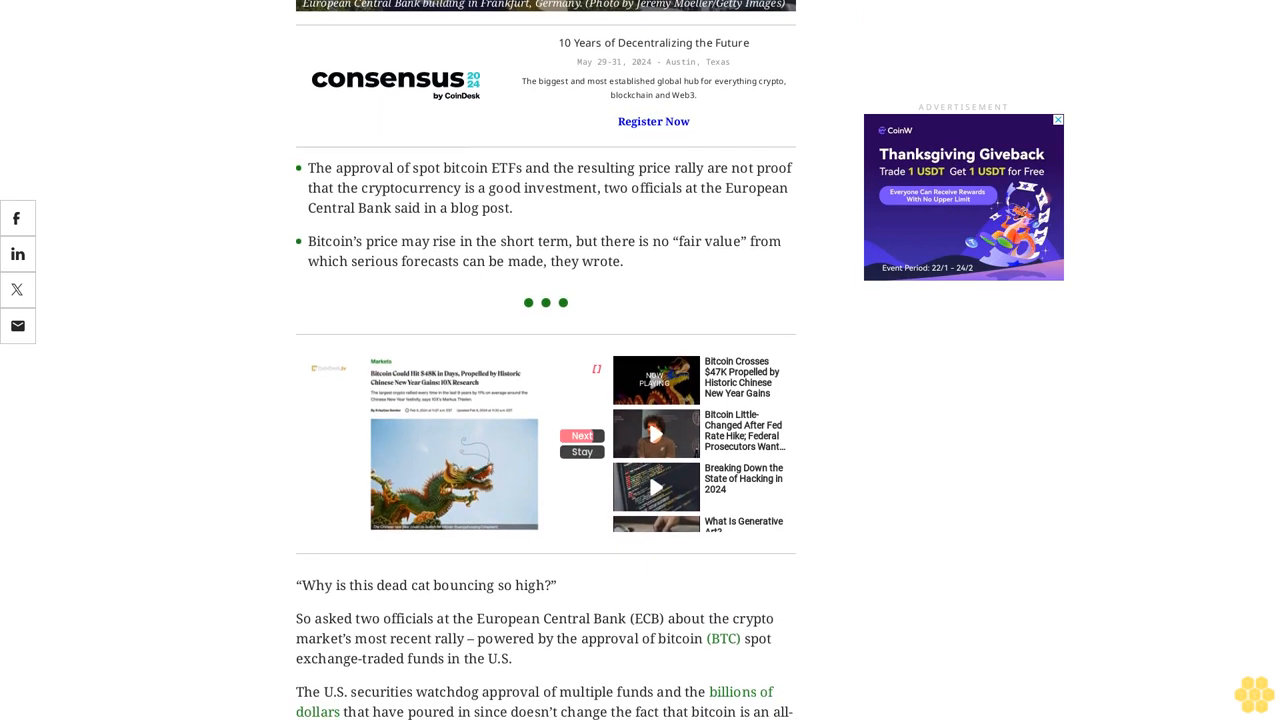
pyautogui.scroll(-3)
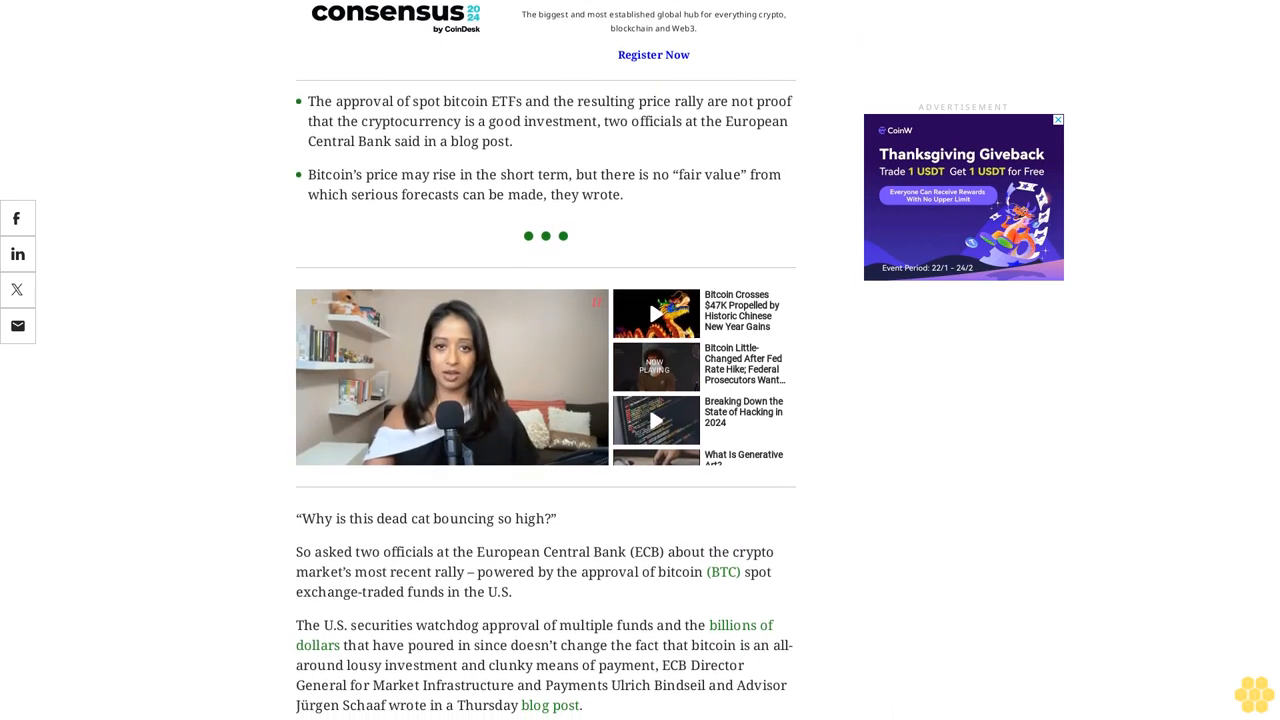
pyautogui.scroll(-3)
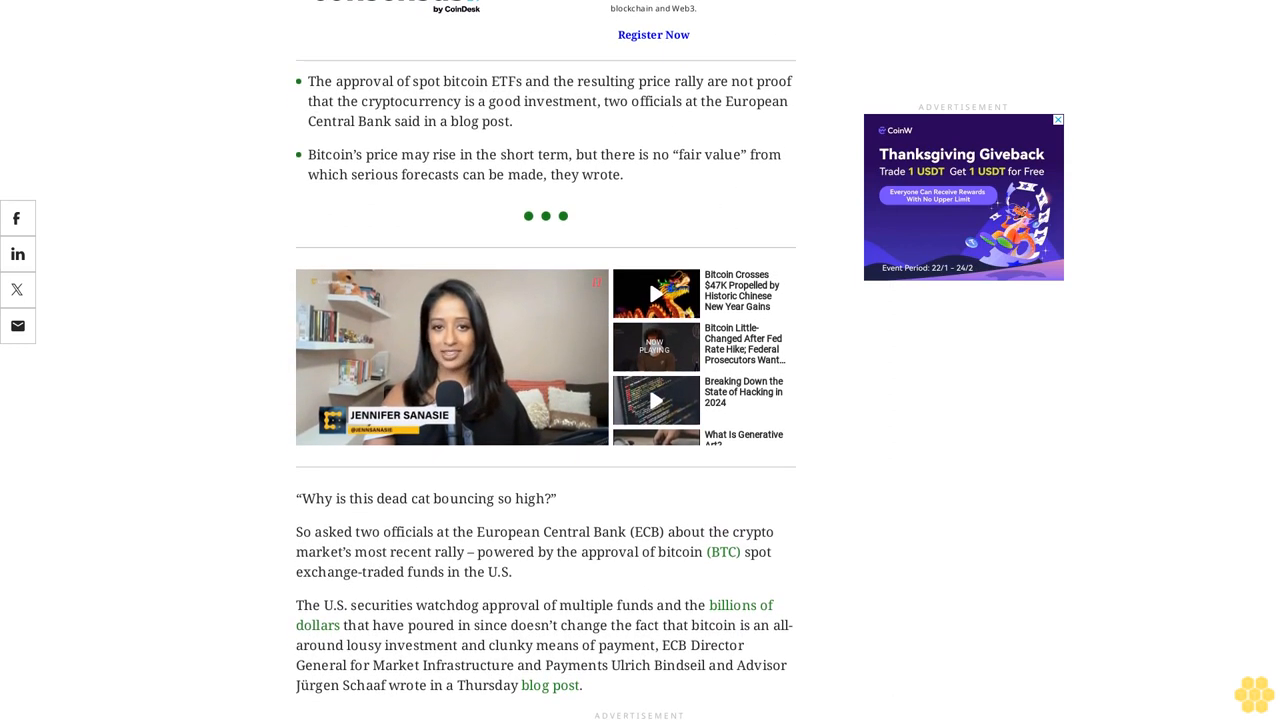
pyautogui.scroll(-3)
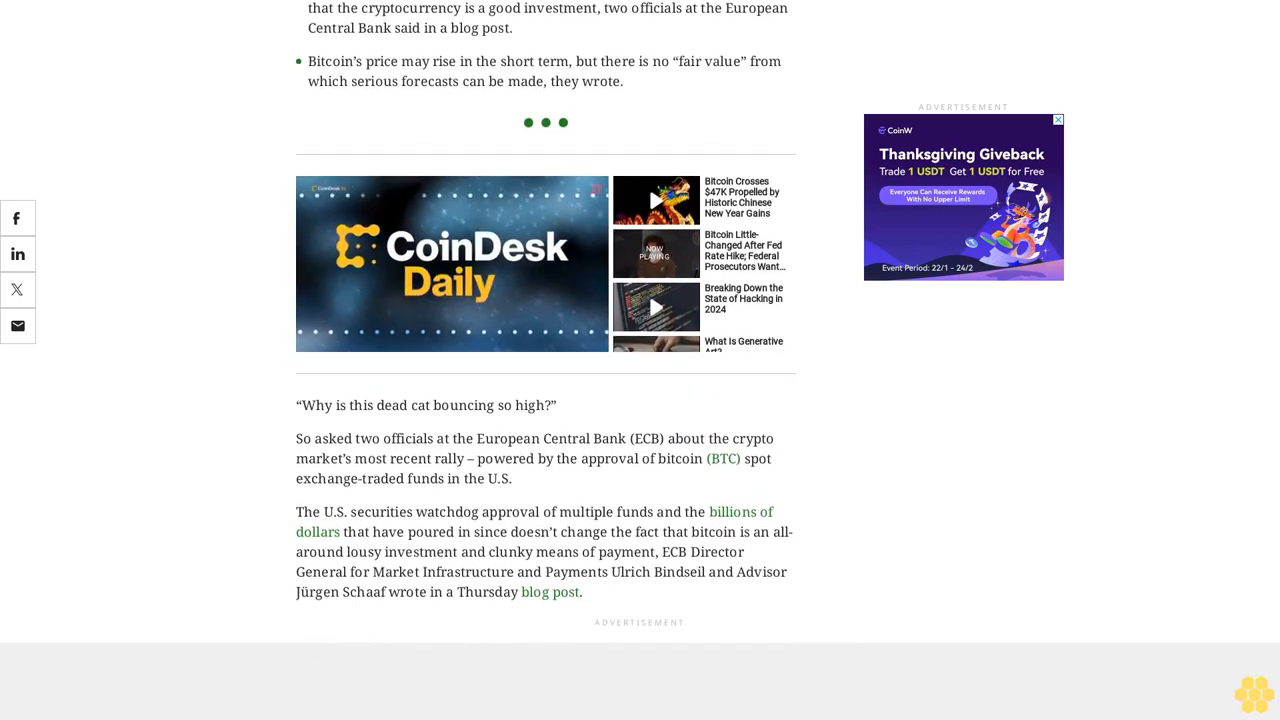
pyautogui.scroll(-3)
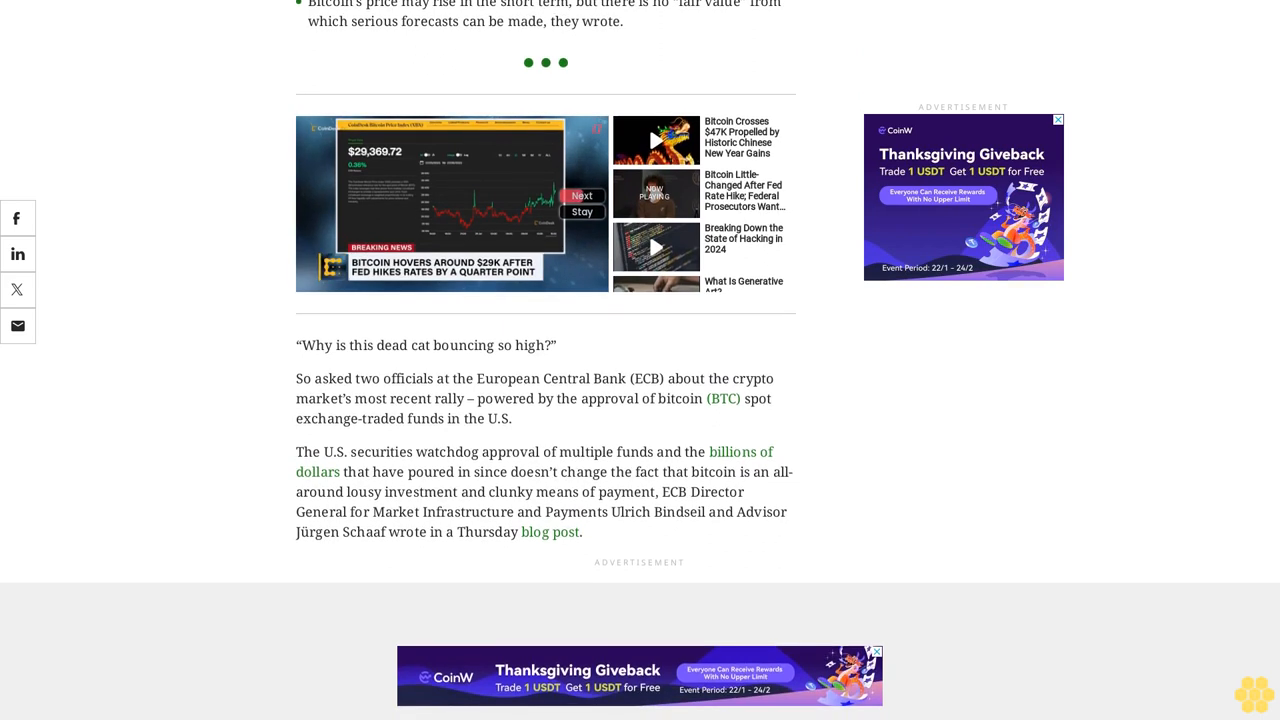
pyautogui.scroll(-3)
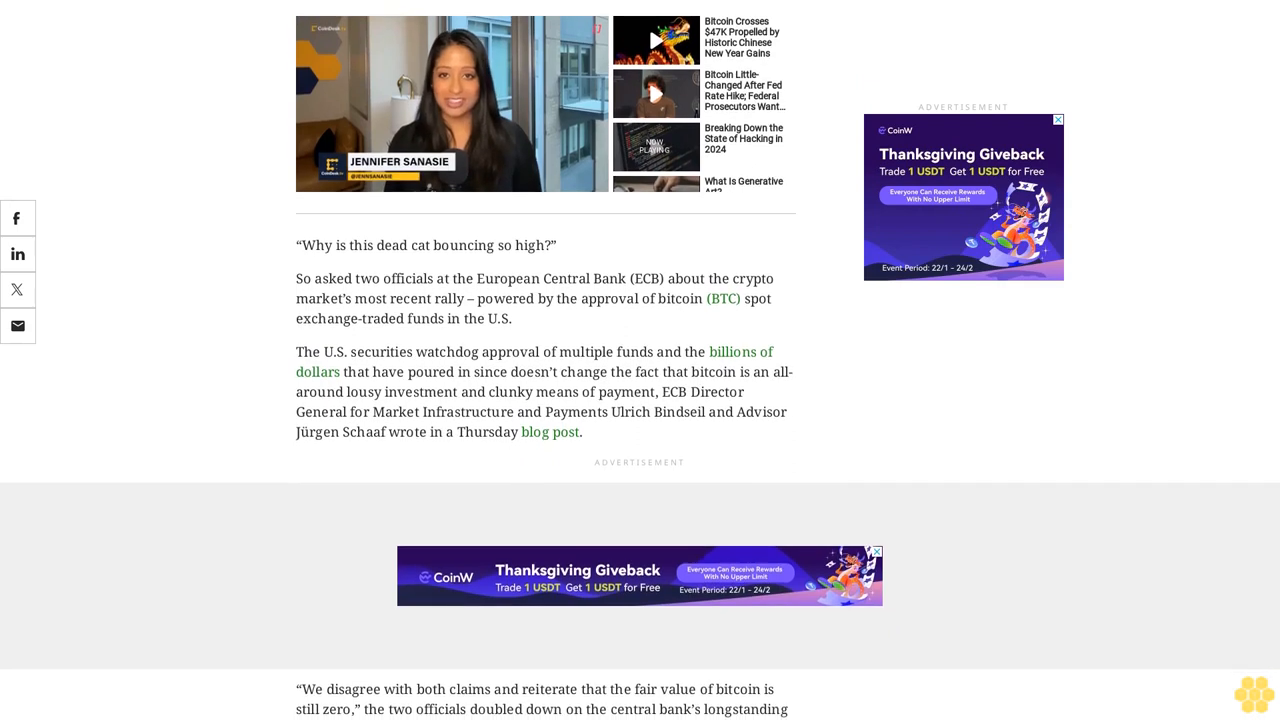
pyautogui.scroll(-3)
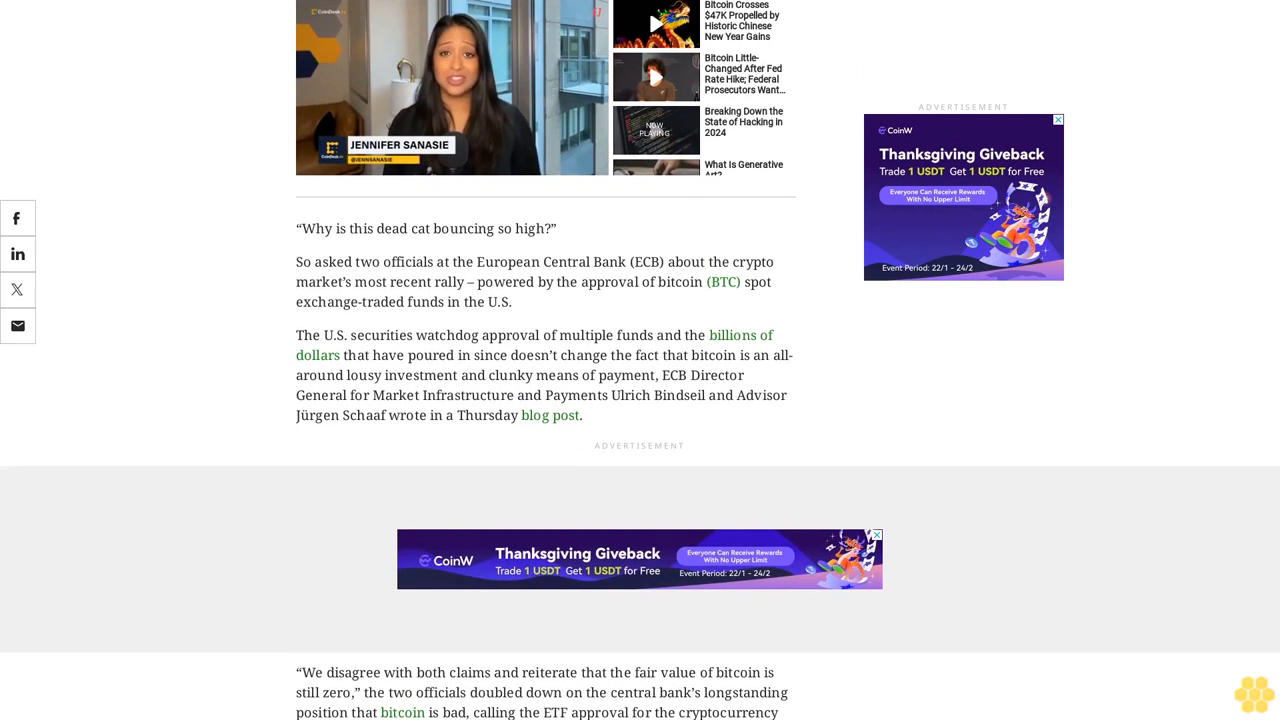
pyautogui.scroll(-3)
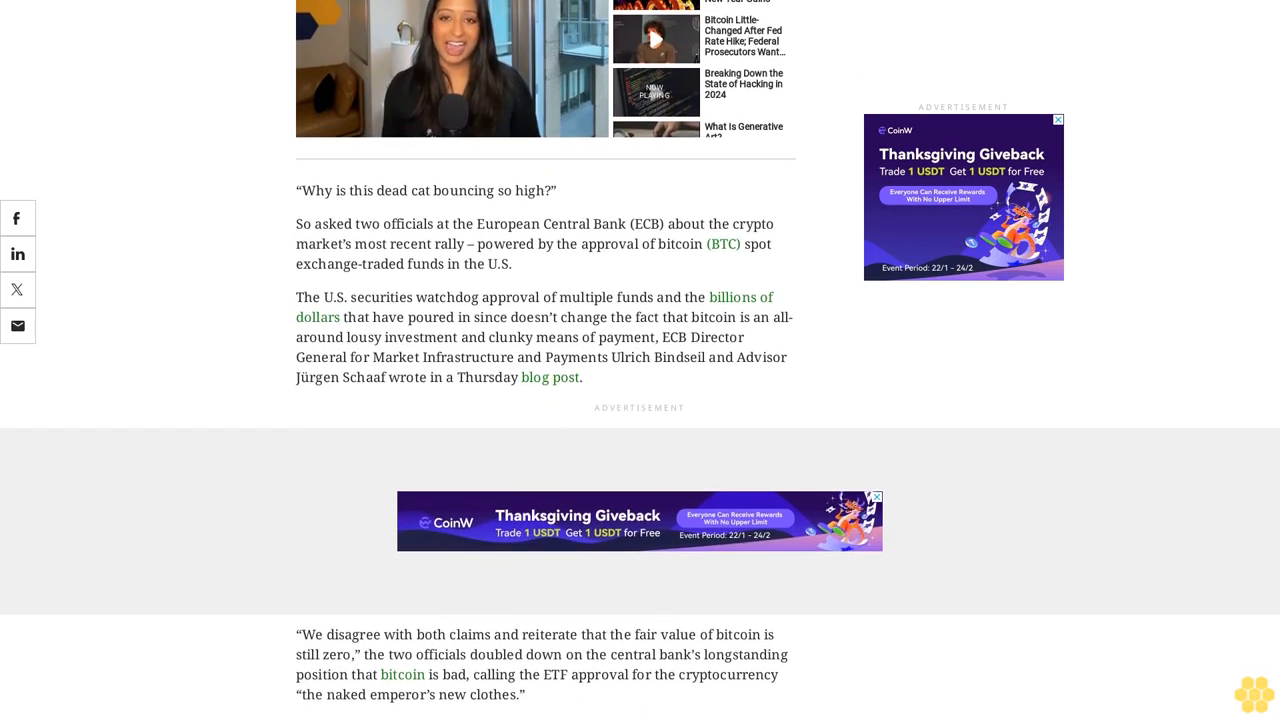
pyautogui.scroll(-3)
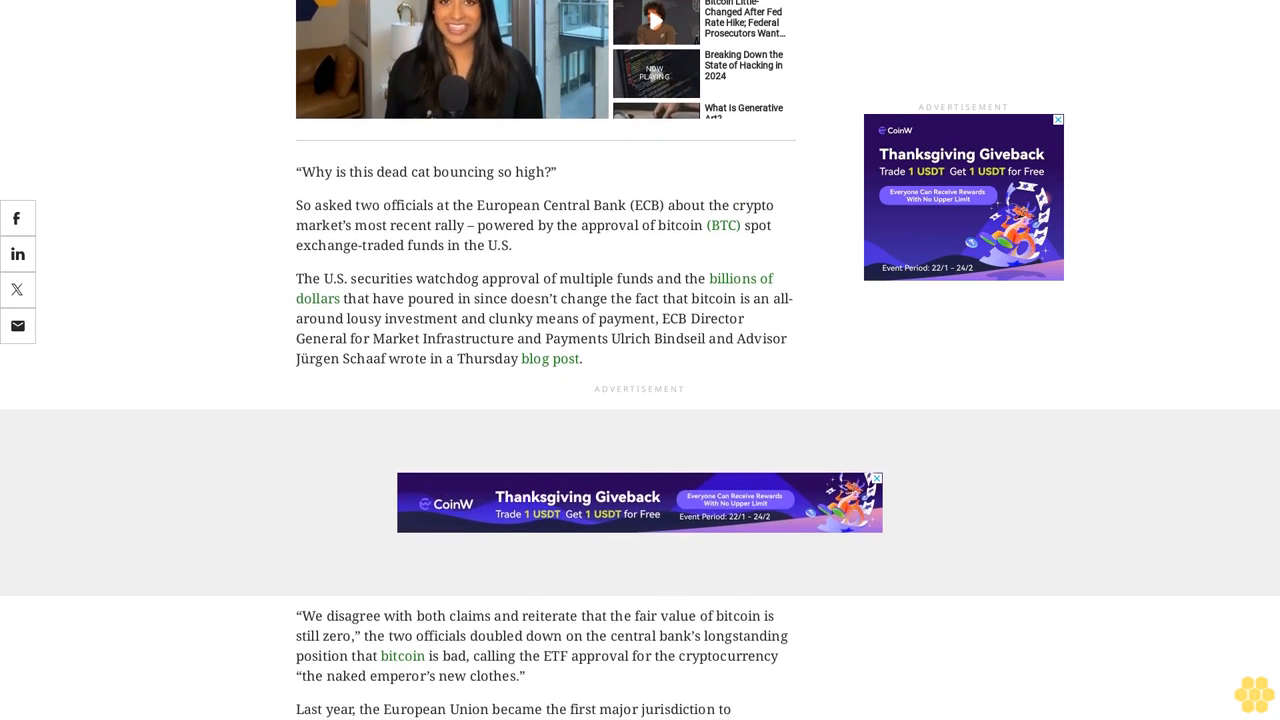
pyautogui.scroll(-3)
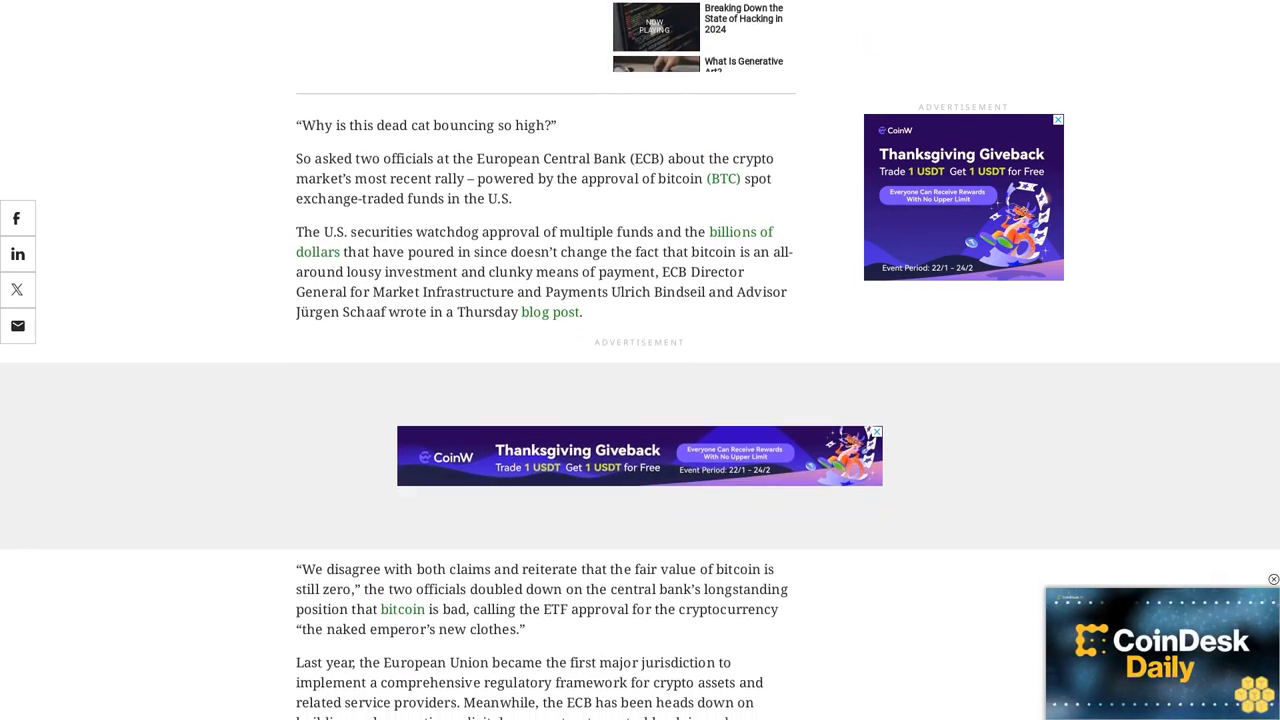
pyautogui.scroll(-3)
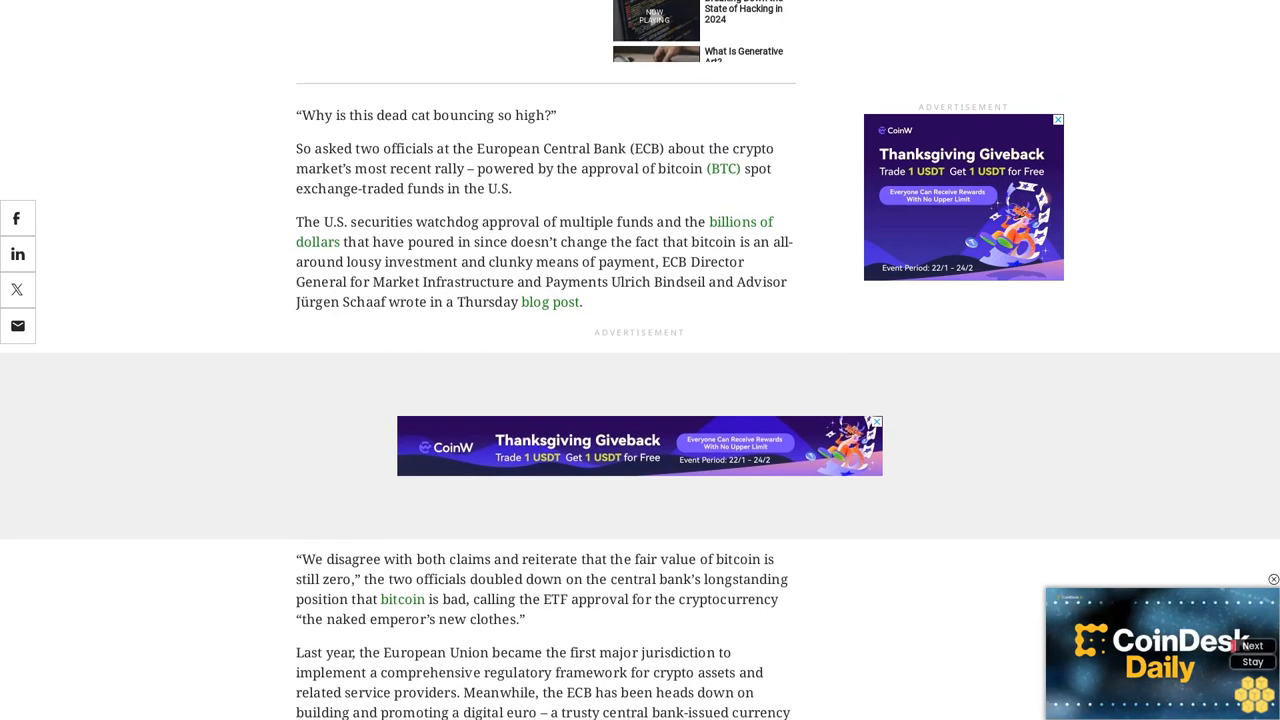
pyautogui.scroll(-3)
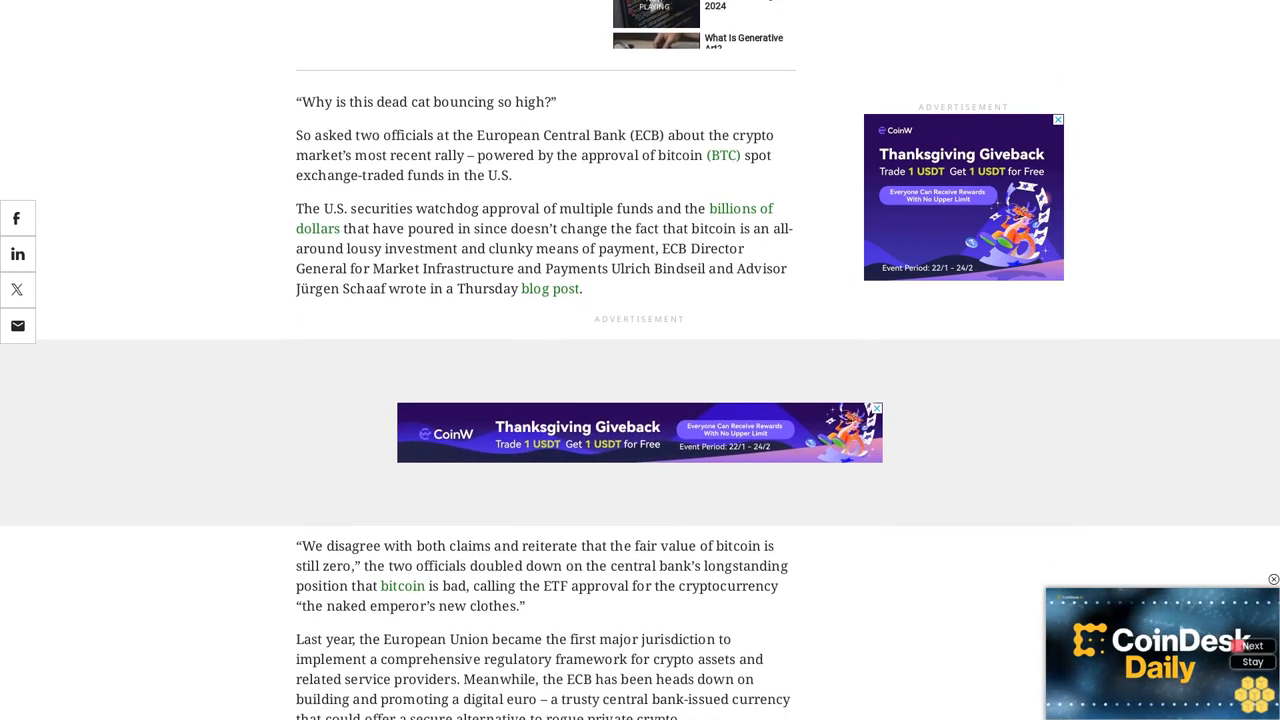
pyautogui.scroll(-3)
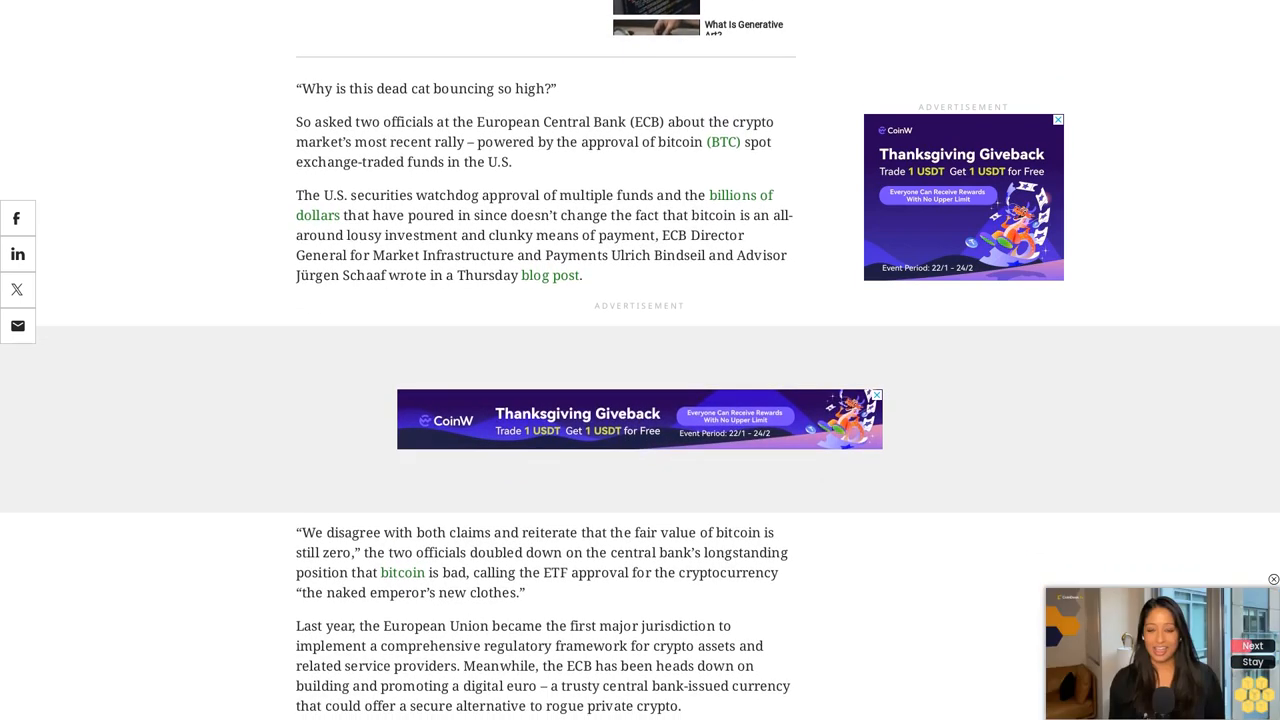
pyautogui.scroll(-3)
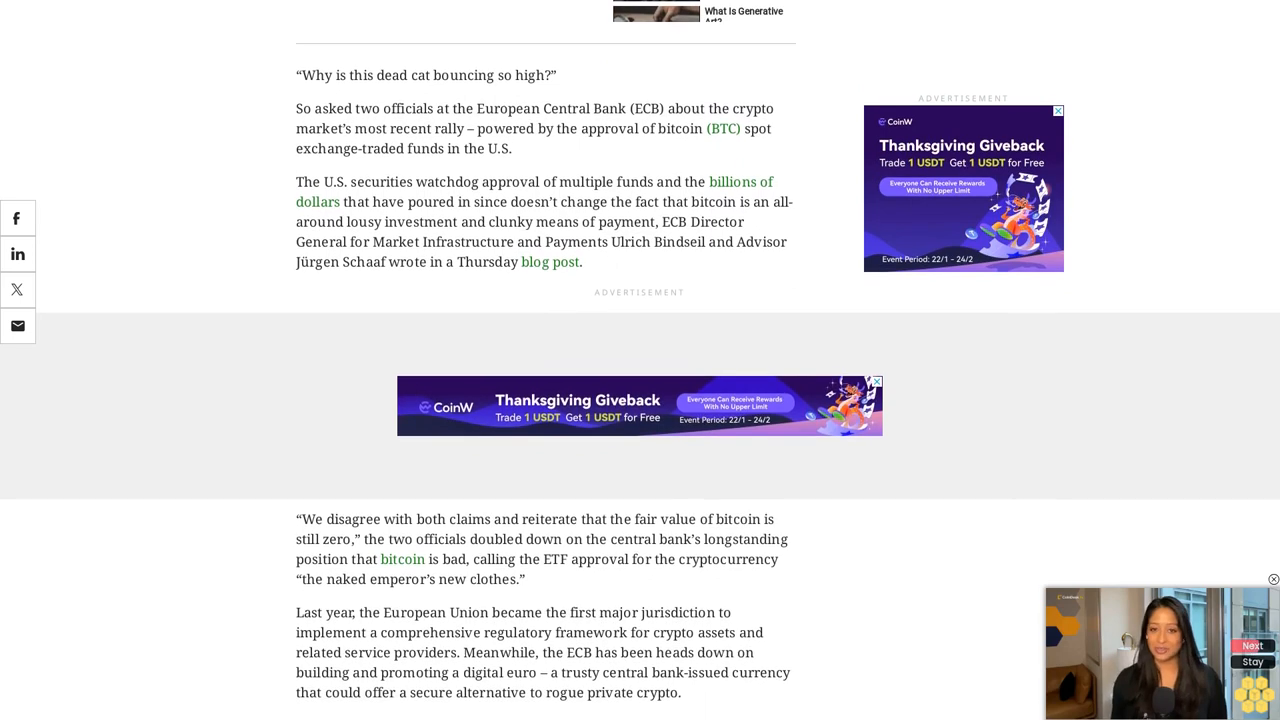
pyautogui.scroll(-3)
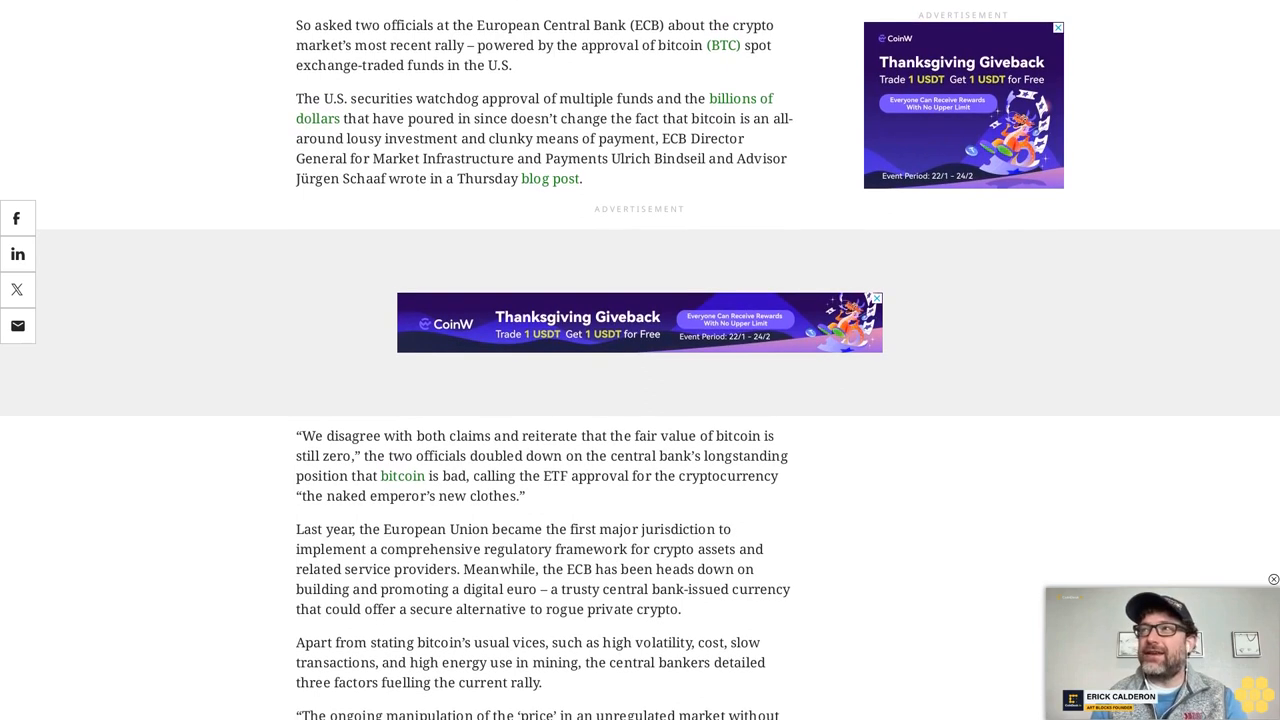
pyautogui.scroll(-3)
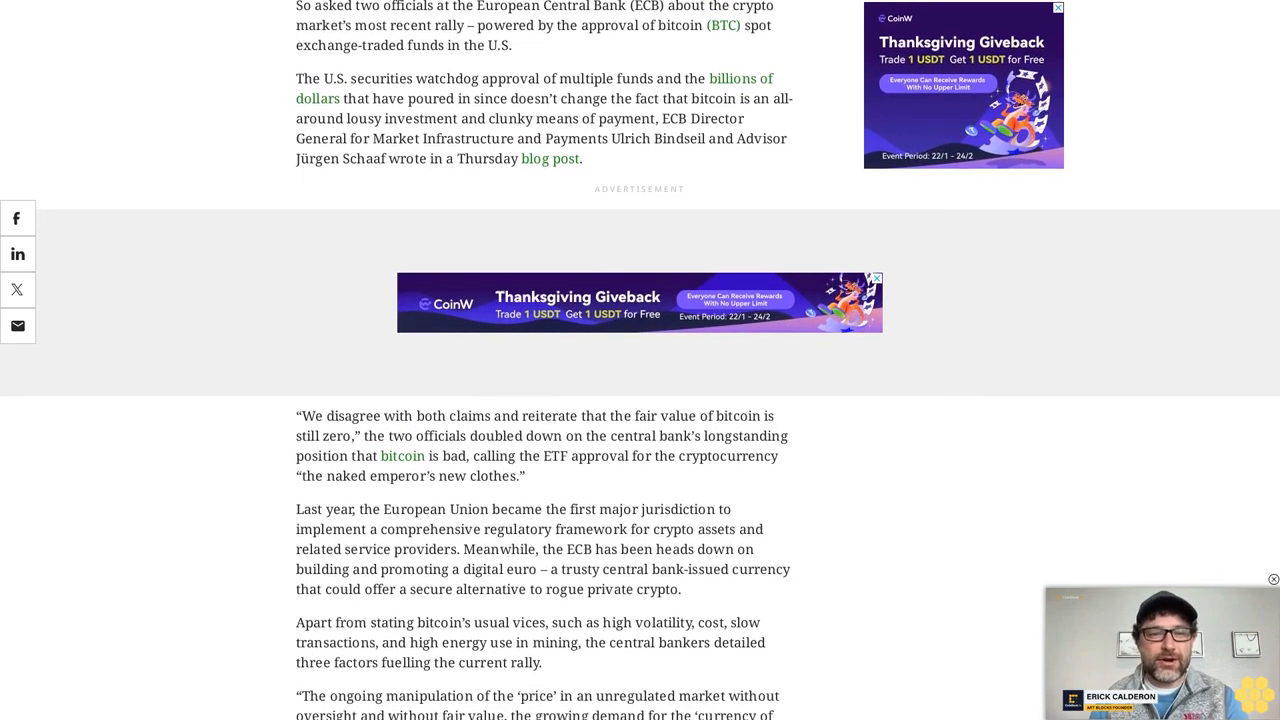
pyautogui.scroll(-3)
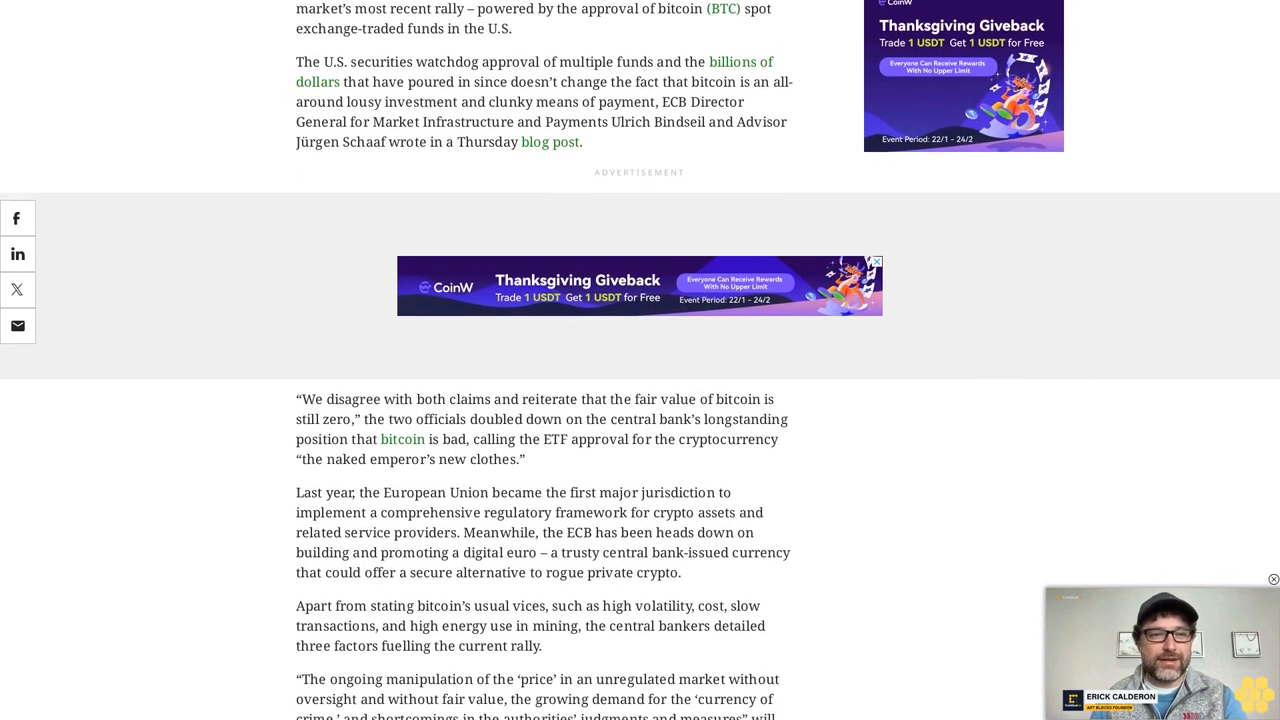
pyautogui.scroll(-3)
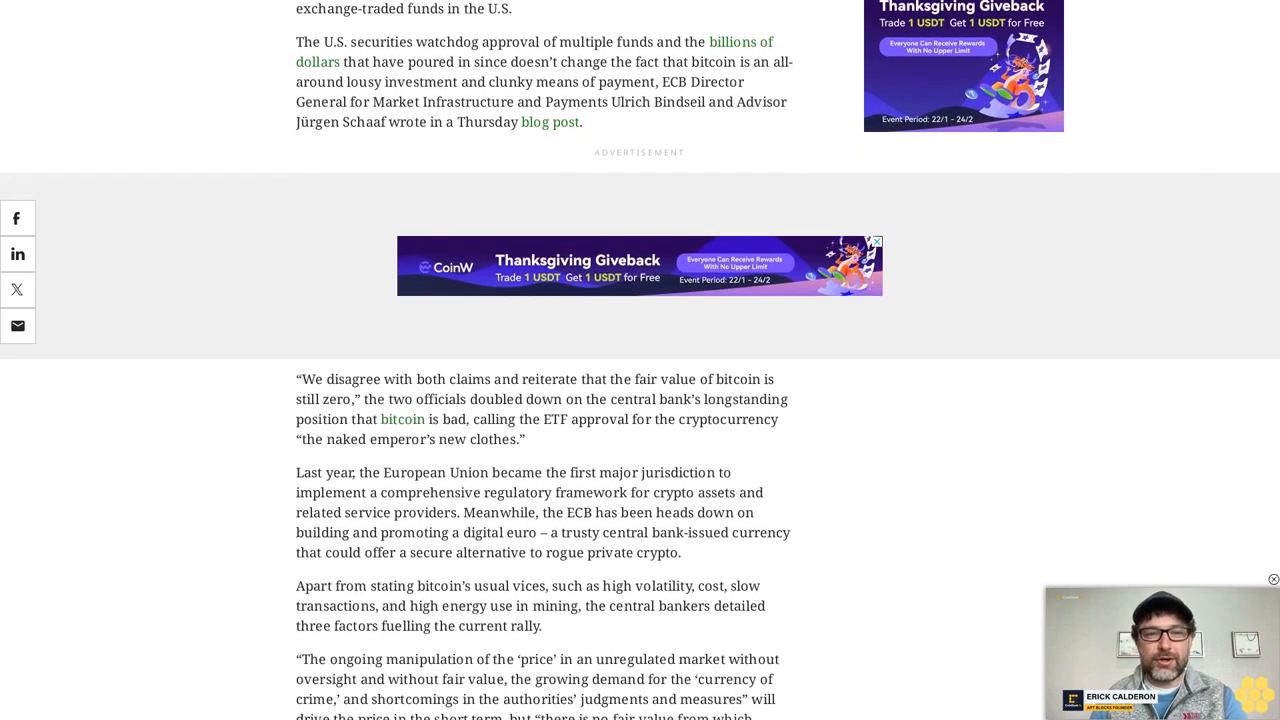
pyautogui.scroll(-3)
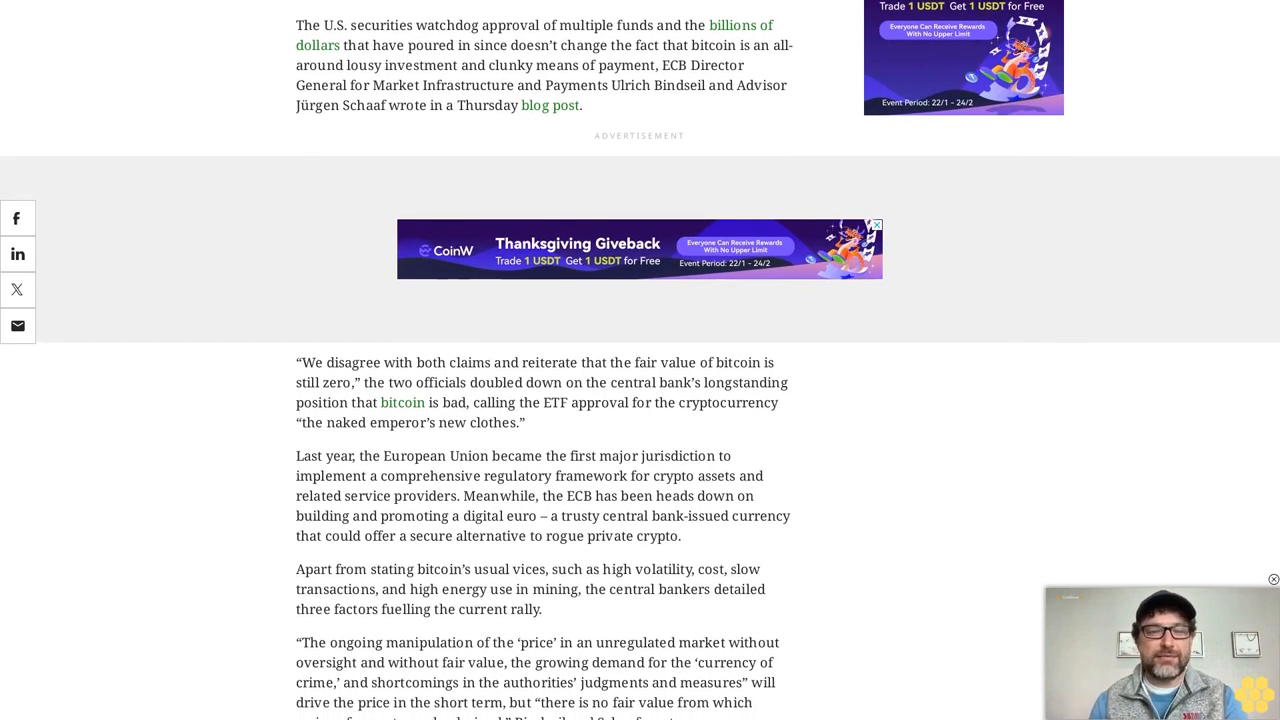